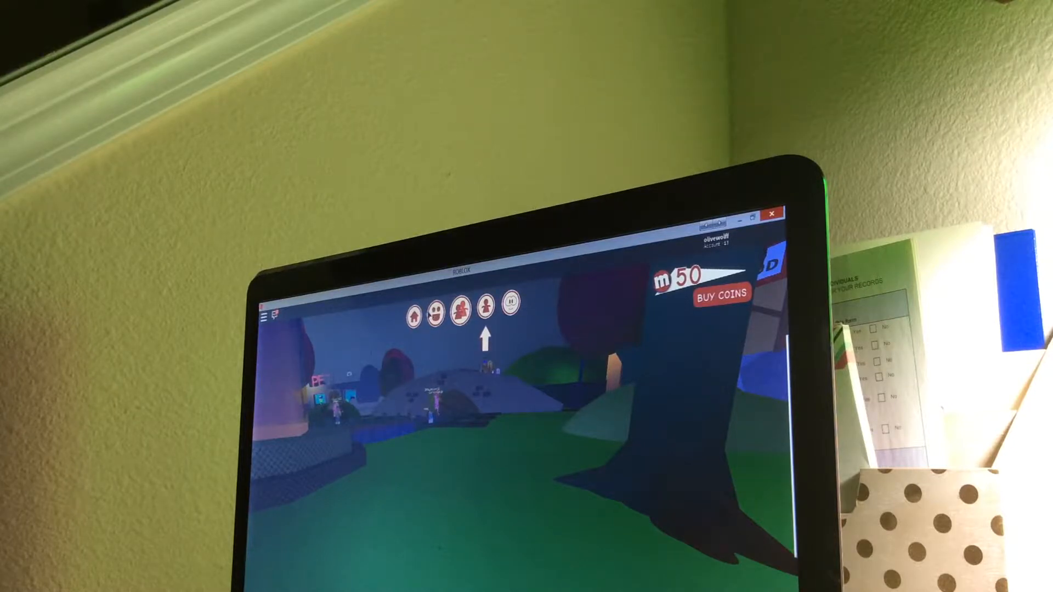
Teleport to the online friend via the Friends panel's Go To, arriving in the house, and close the list
click(460, 304)
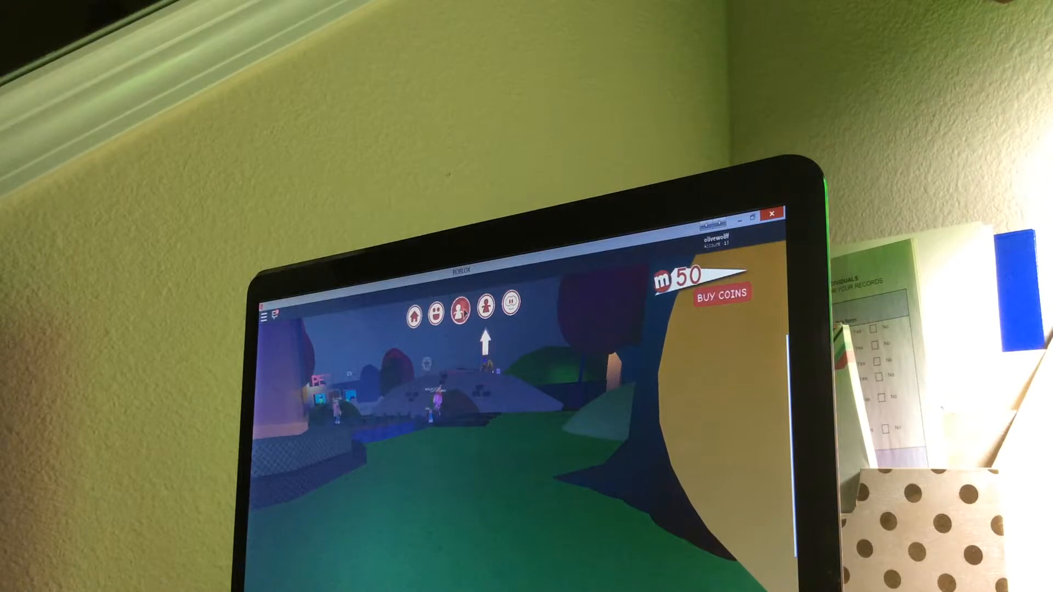
click(459, 313)
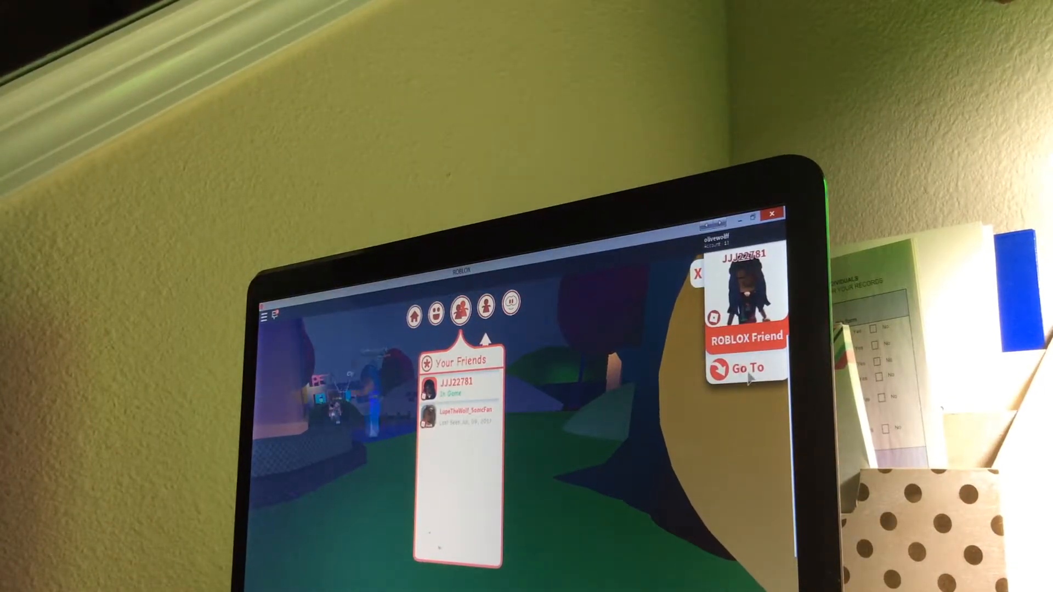
click(738, 368)
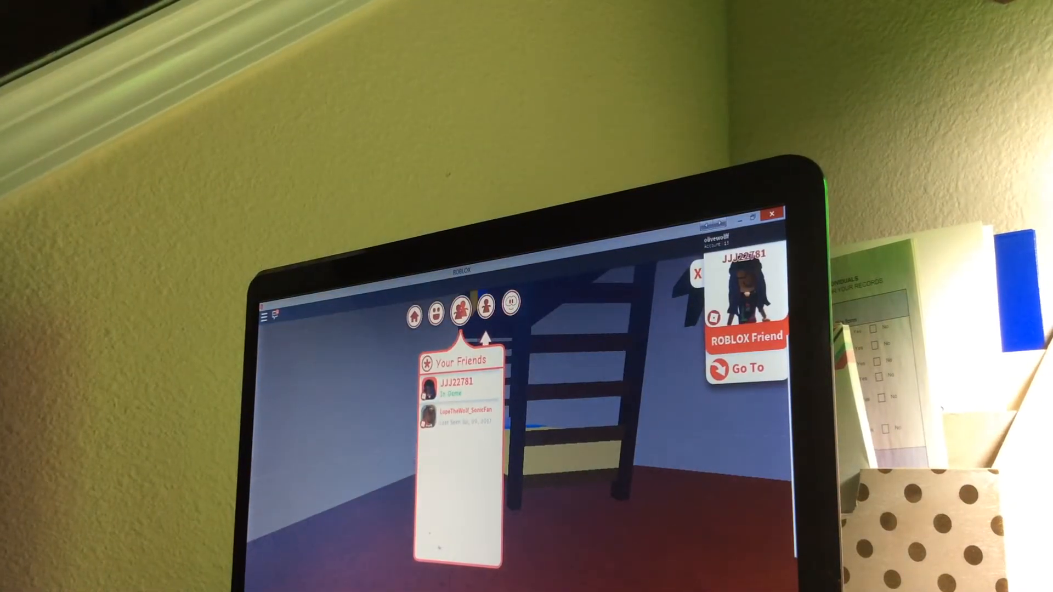
click(460, 318)
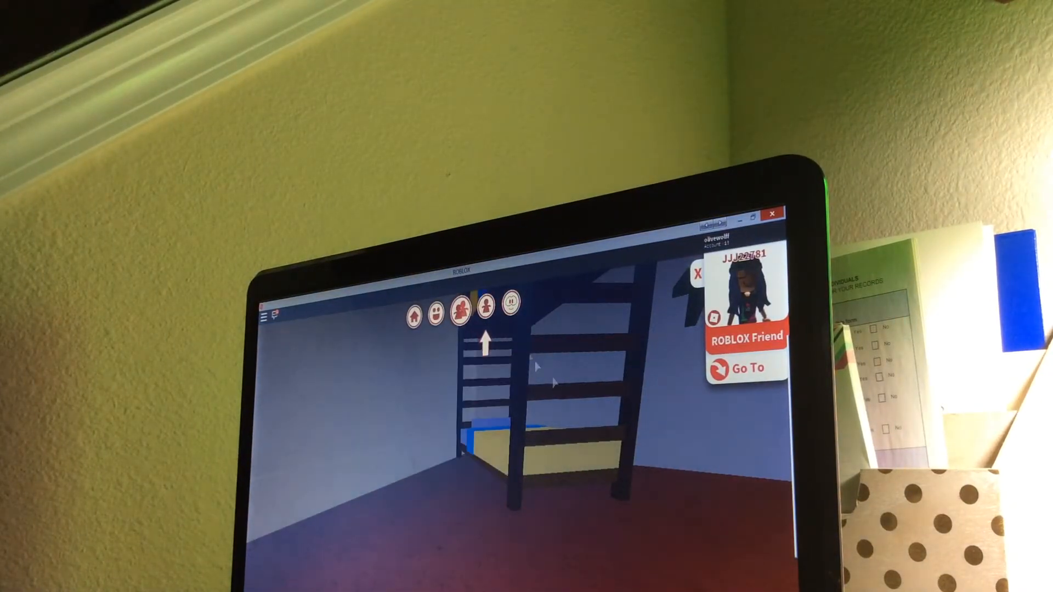